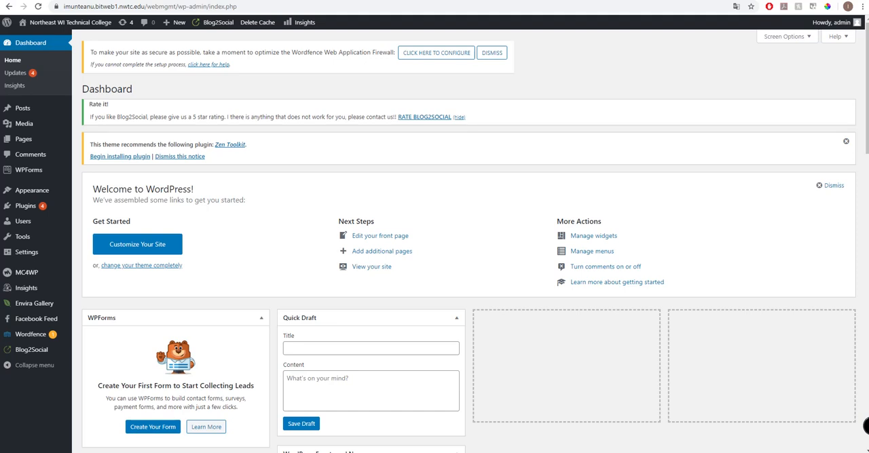
mouse_move(531, 195)
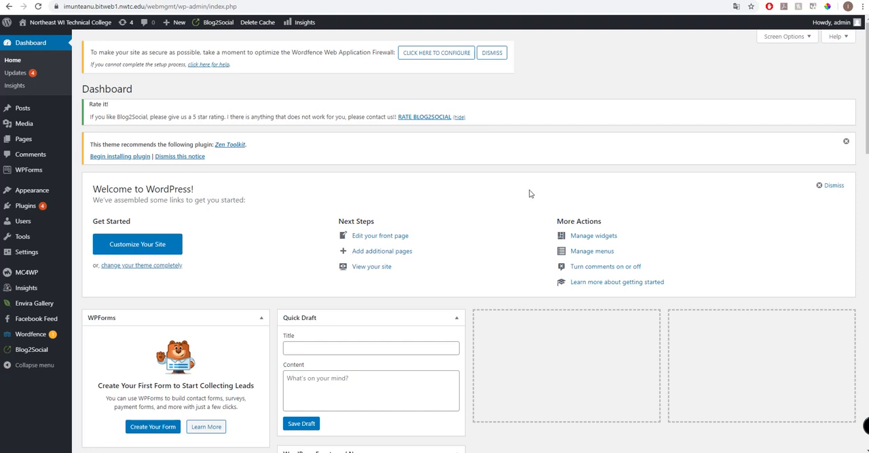
mouse_move(518, 198)
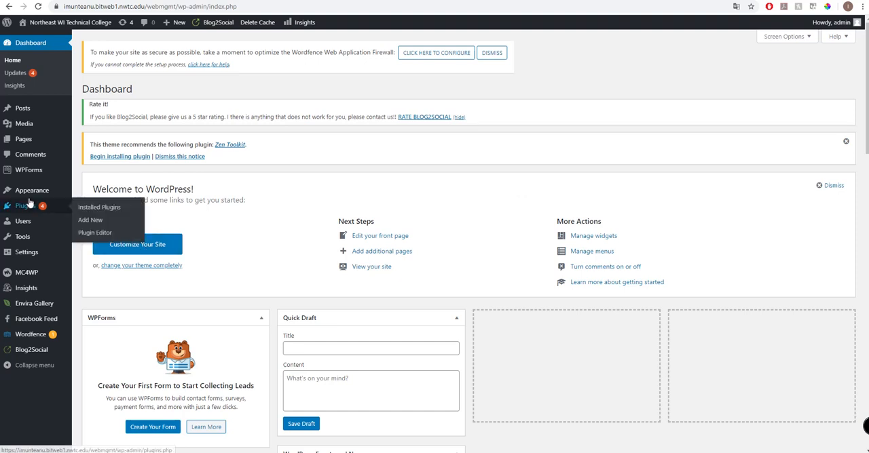
mouse_move(99, 206)
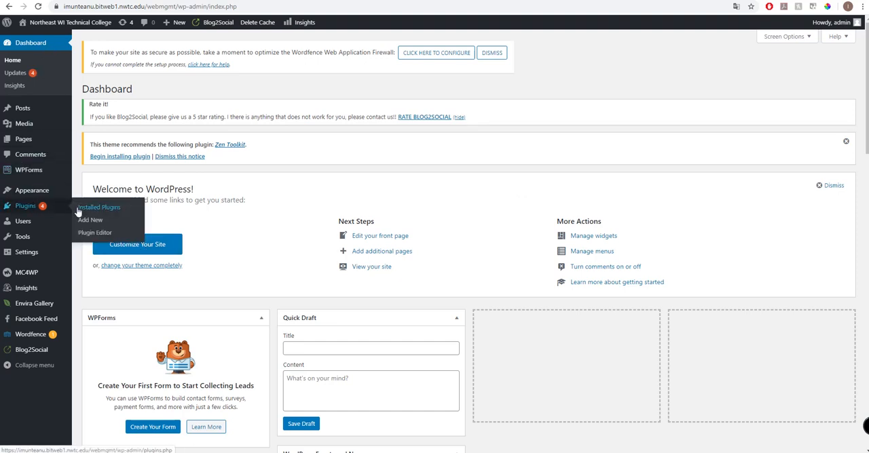
mouse_move(90, 220)
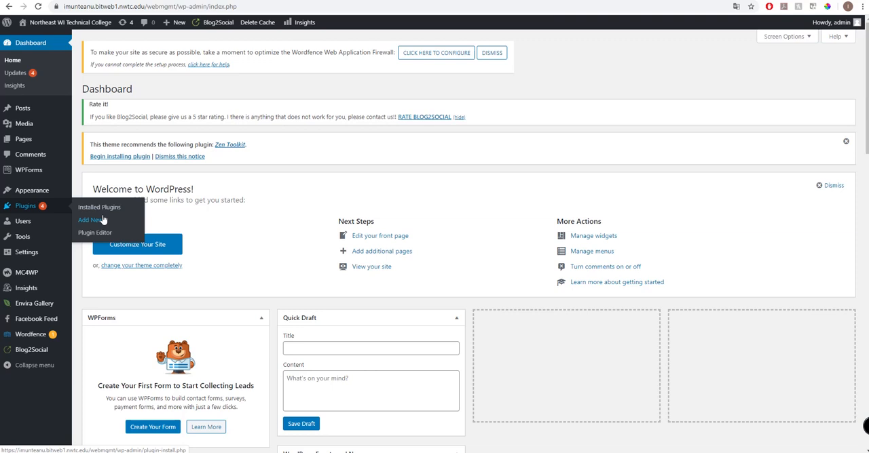
- Search the Add Plugins directory for 'print' to list print-related plugins
click(89, 220)
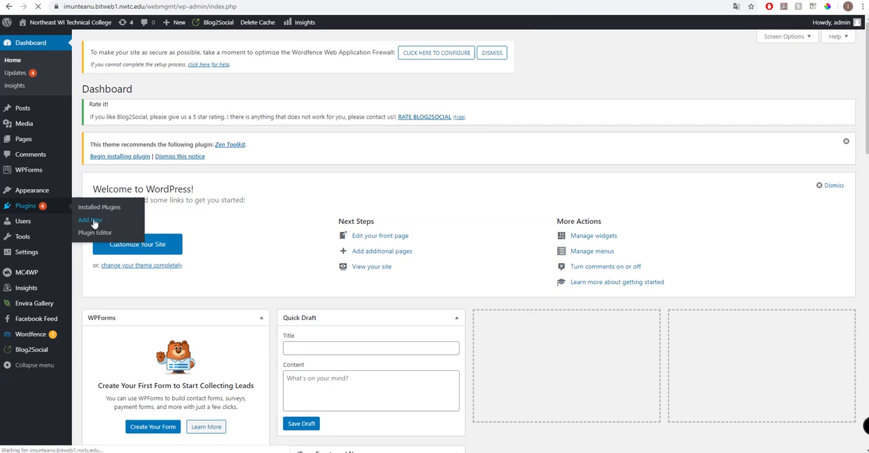
click(84, 219)
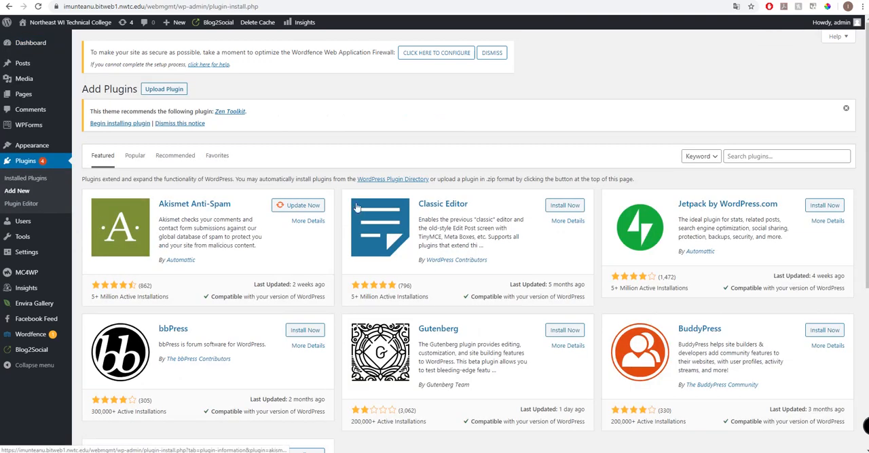
click(786, 156)
text(print)
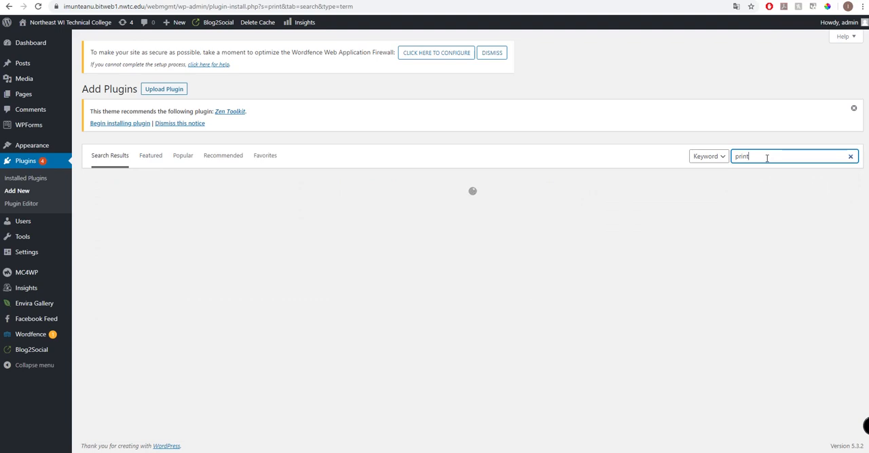
key(Return)
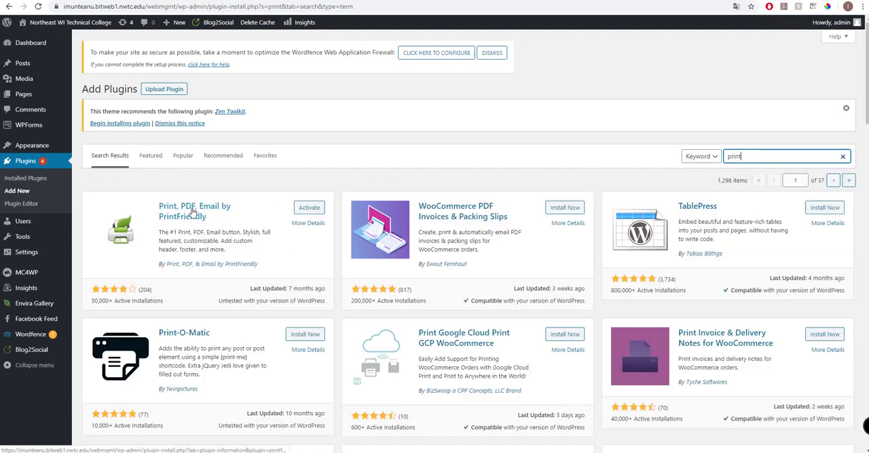
- Activate the Print, PDF, Email by PrintFriendly plugin from the results
click(310, 208)
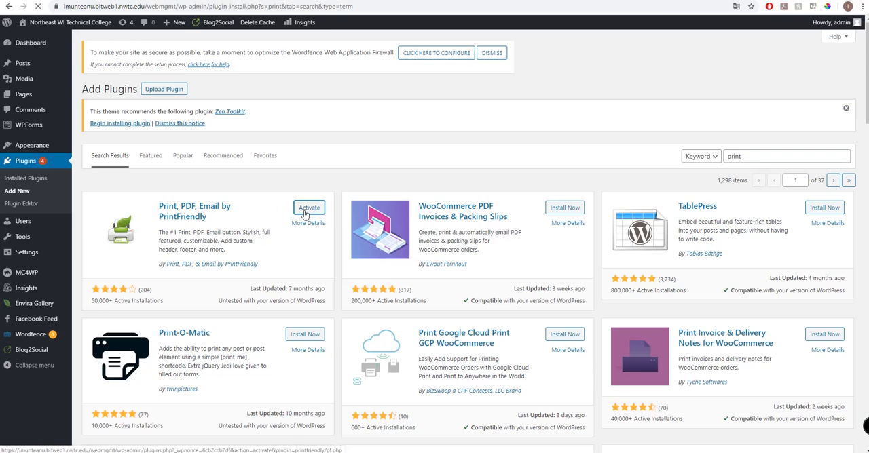
click(310, 208)
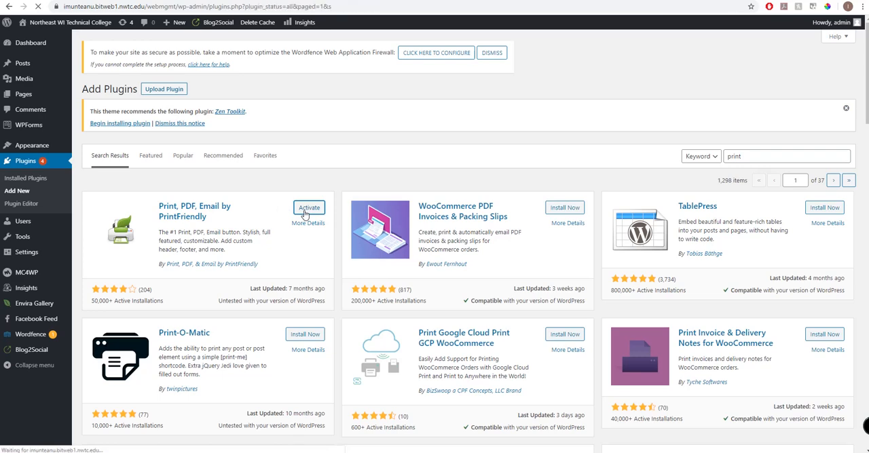
- Confirm activation and scroll the Installed Plugins list to the PrintFriendly entry
click(309, 207)
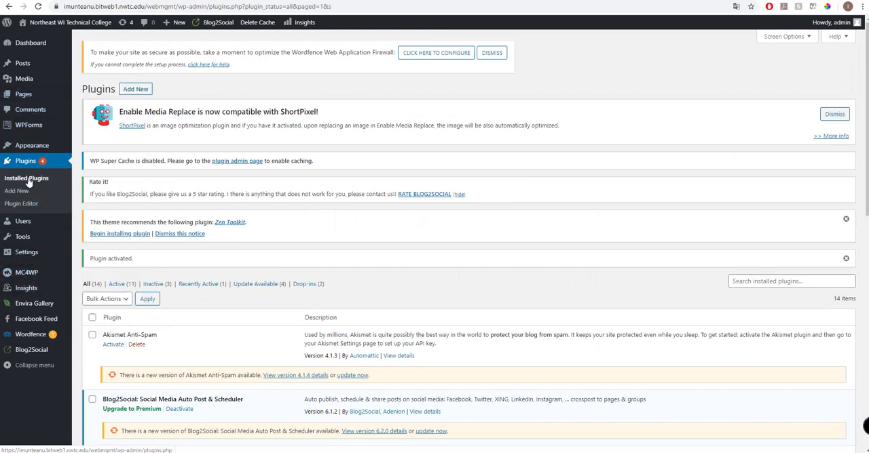
scroll(down, 3)
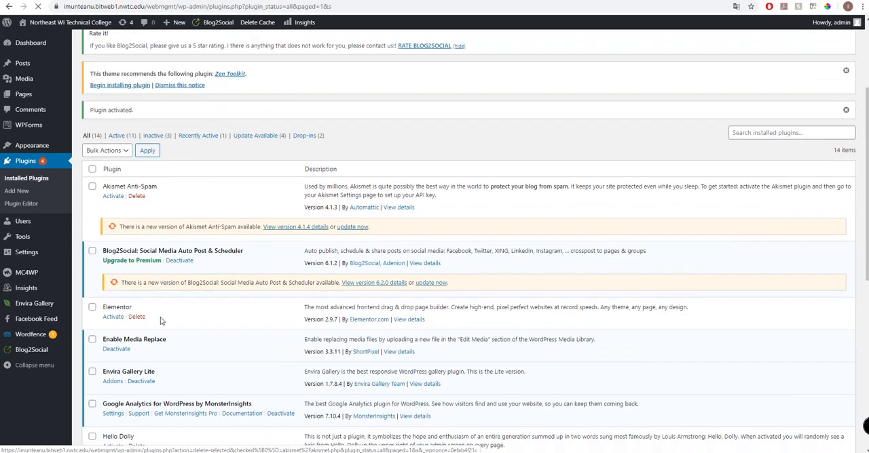
scroll(down, 3)
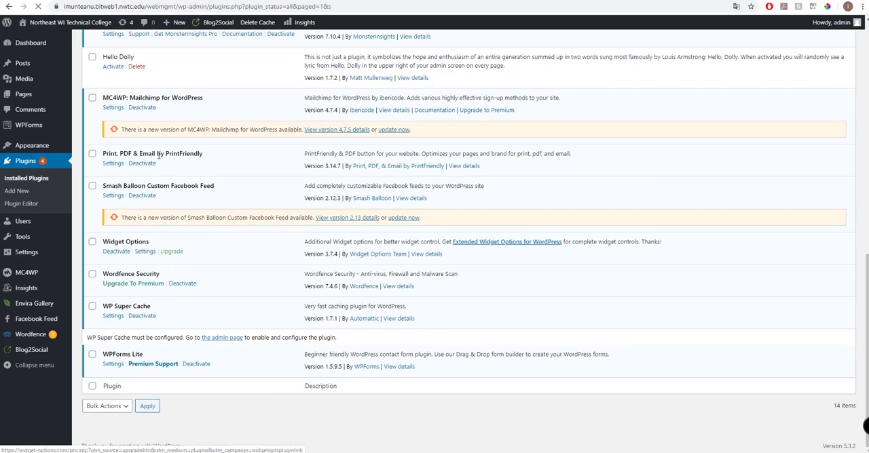
scroll(up, 3)
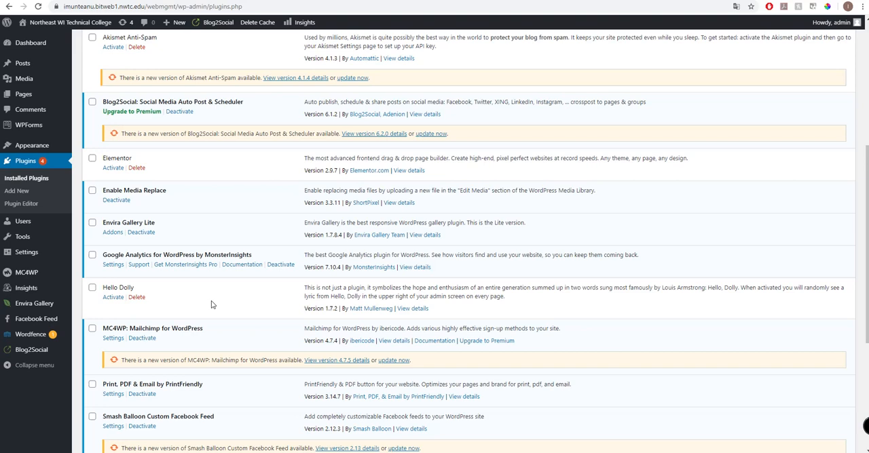
scroll(down, 3)
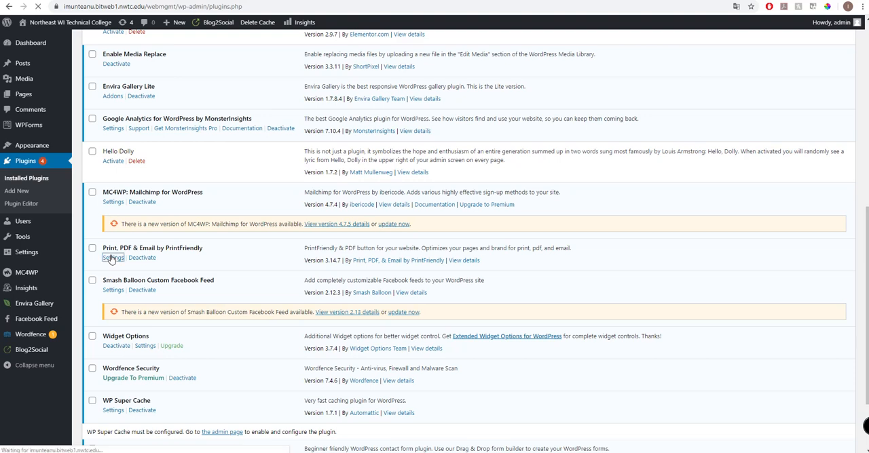
- Open PrintFriendly's Settings and review the Pick Your Button Style choices
click(113, 258)
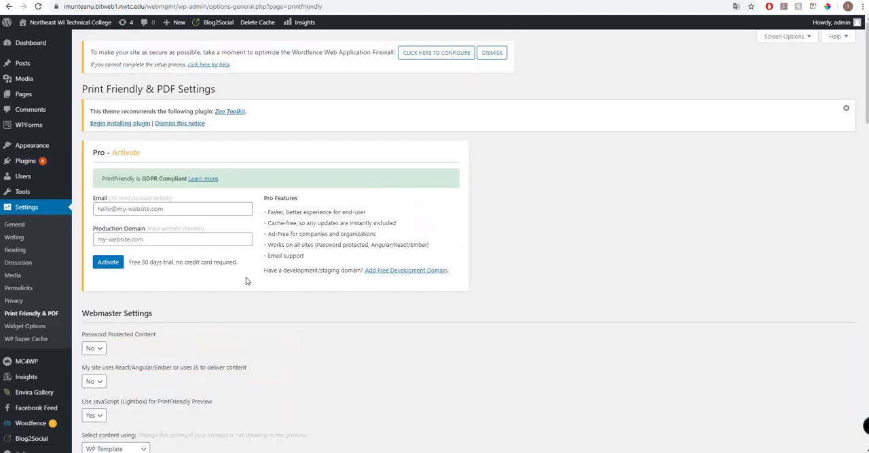
scroll(down, 3)
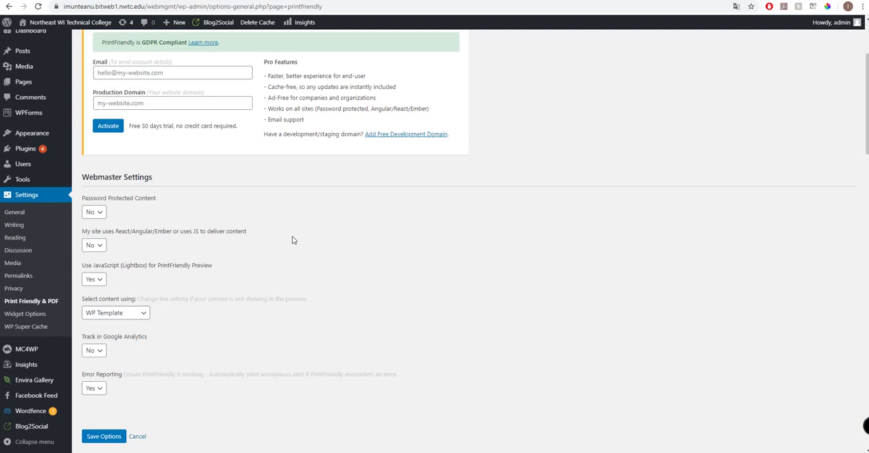
scroll(down, 3)
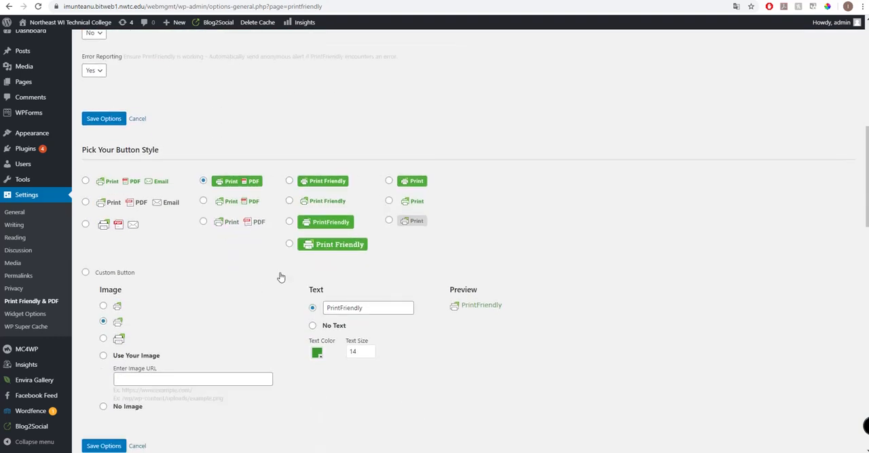
scroll(up, 3)
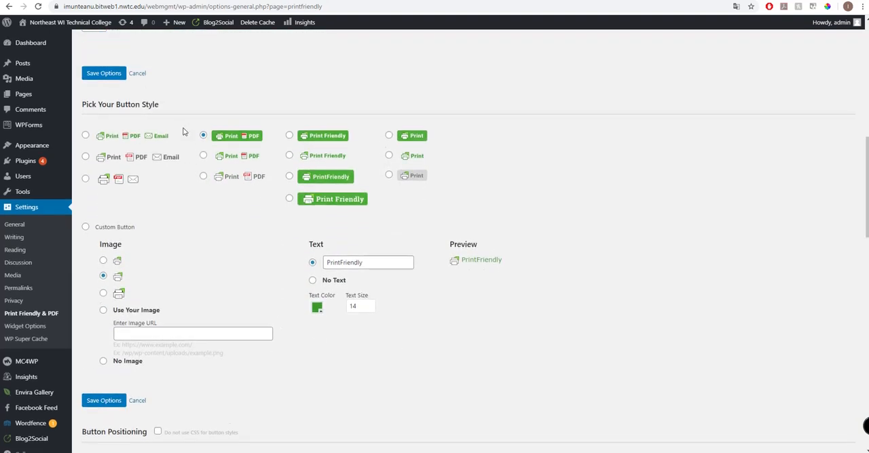
mouse_move(133, 130)
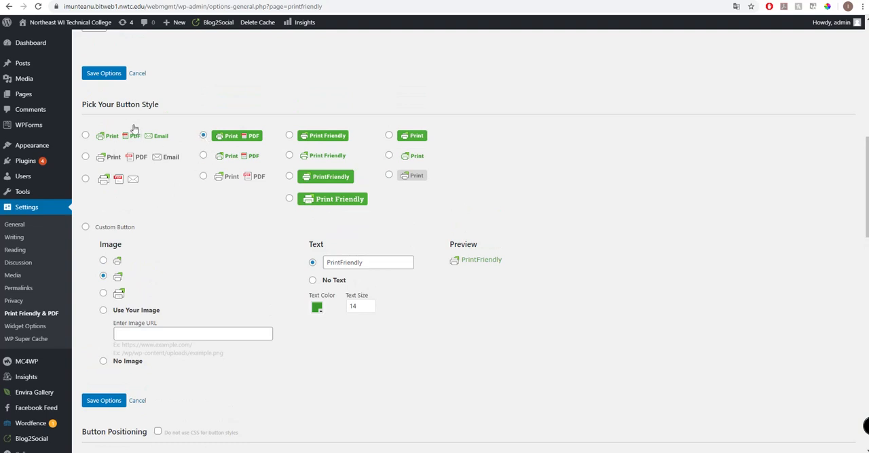
mouse_move(163, 113)
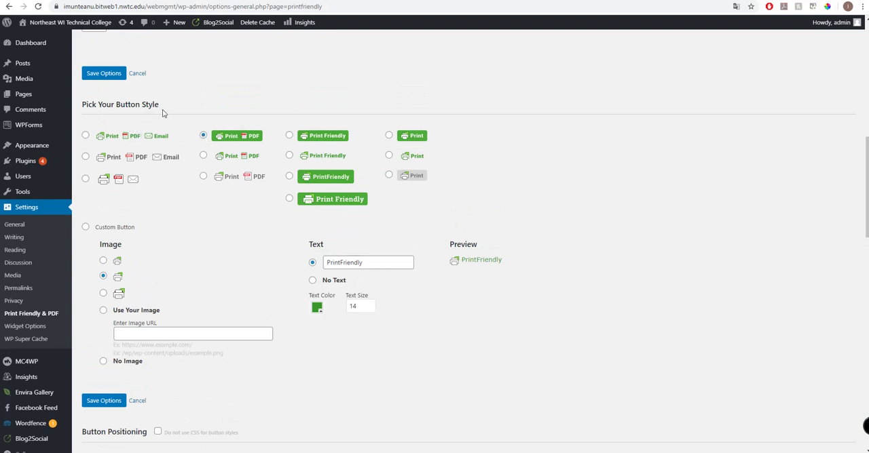
scroll(down, 3)
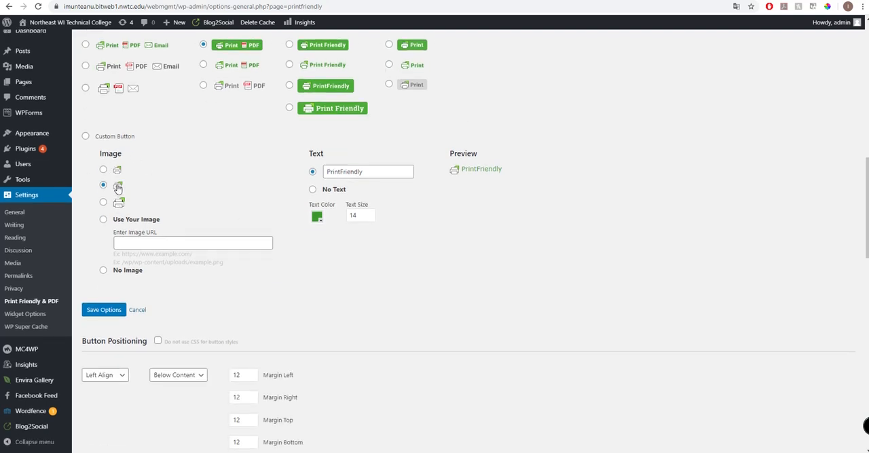
scroll(down, 3)
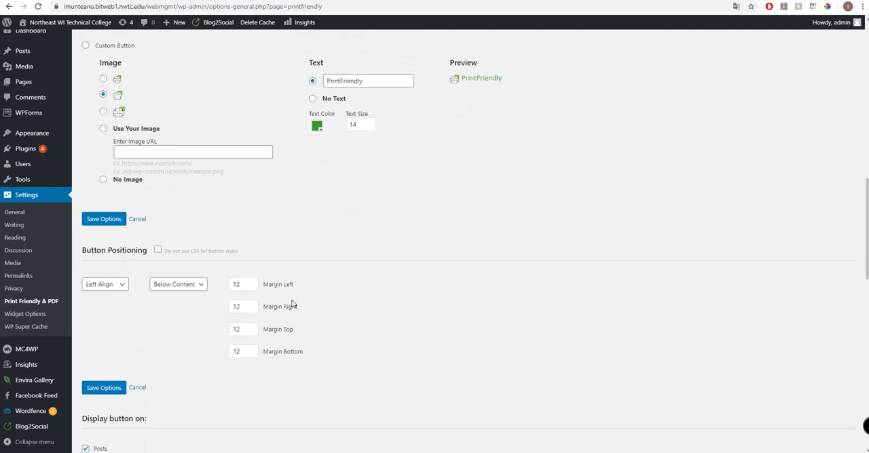
scroll(down, 3)
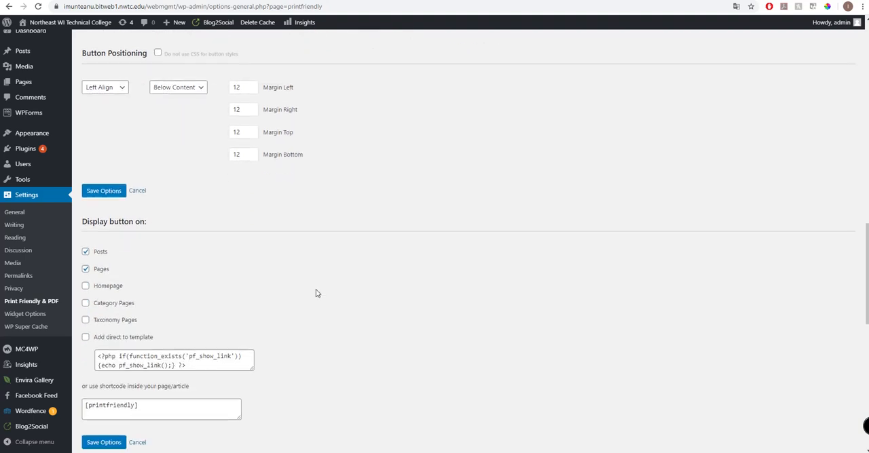
scroll(down, 3)
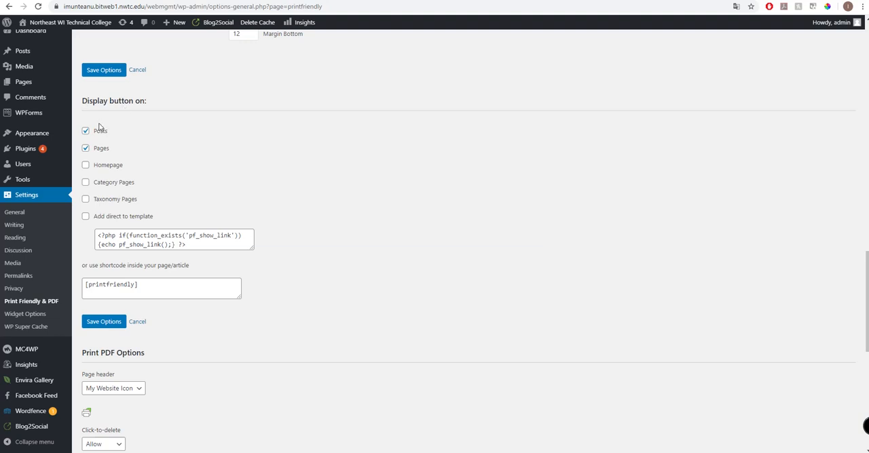
mouse_move(109, 158)
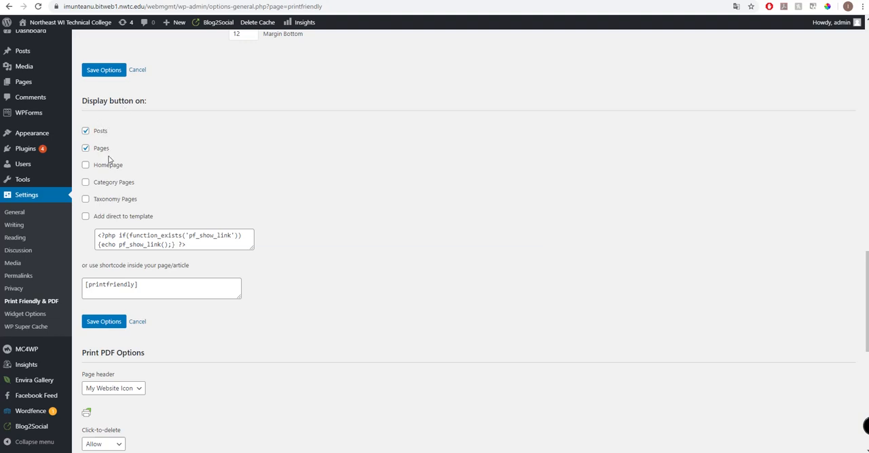
mouse_move(110, 148)
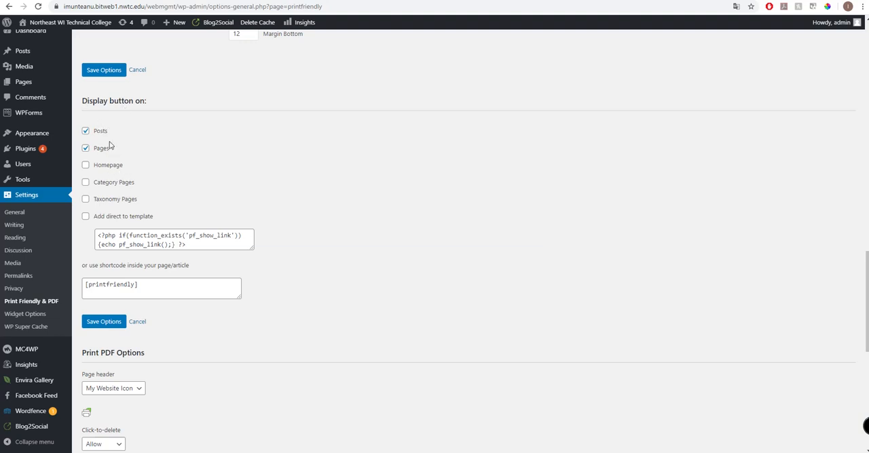
- Turn off the automatic button on Posts, use direct template placement, and save options
click(86, 131)
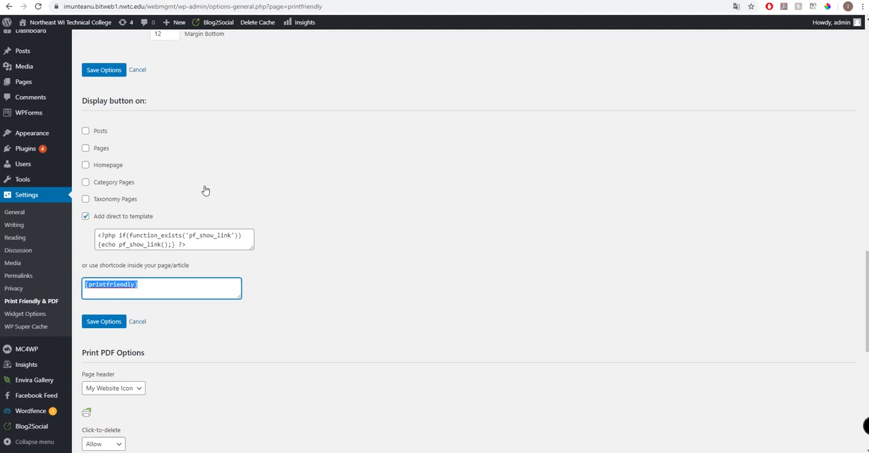
mouse_move(212, 169)
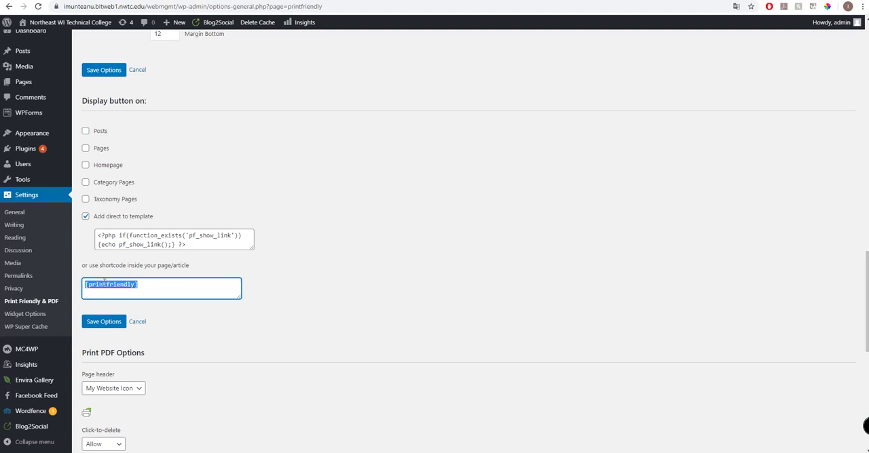
mouse_move(190, 326)
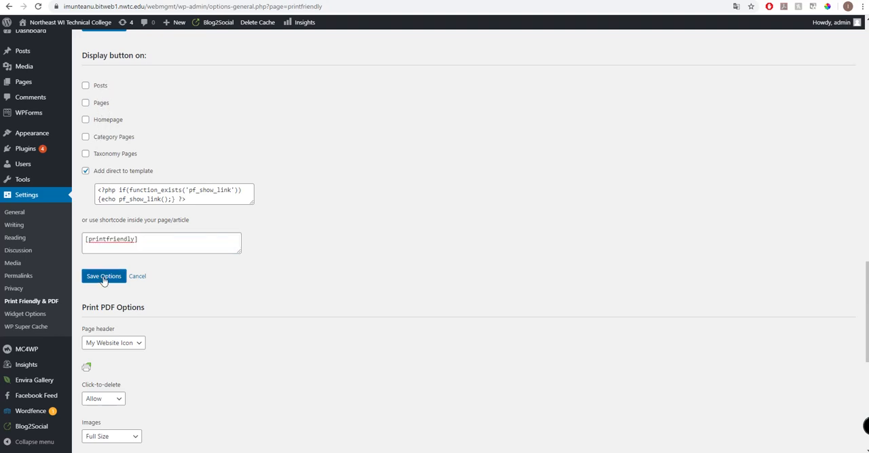
click(104, 276)
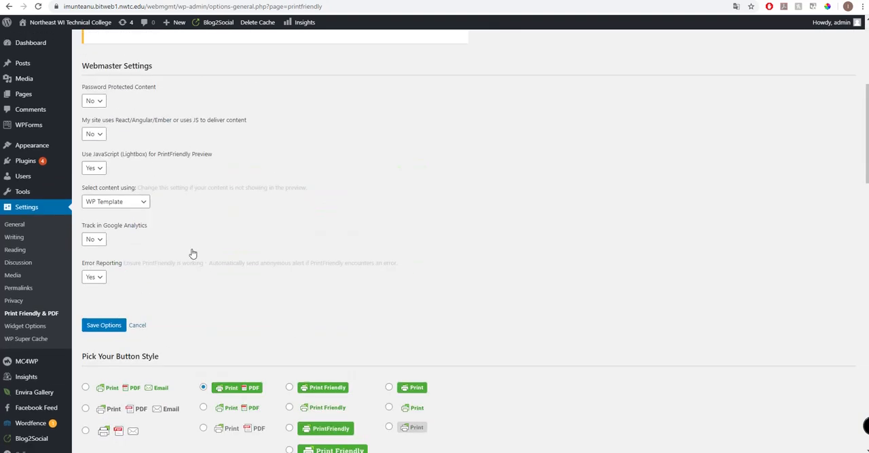
mouse_move(98, 147)
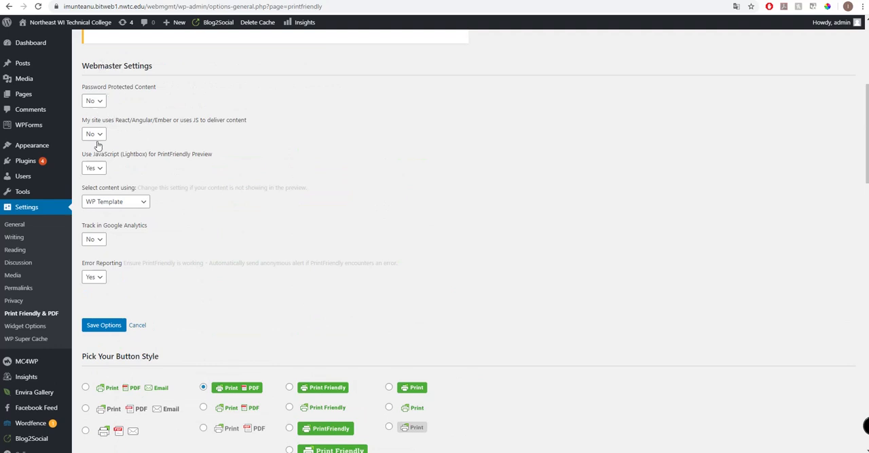
mouse_move(119, 160)
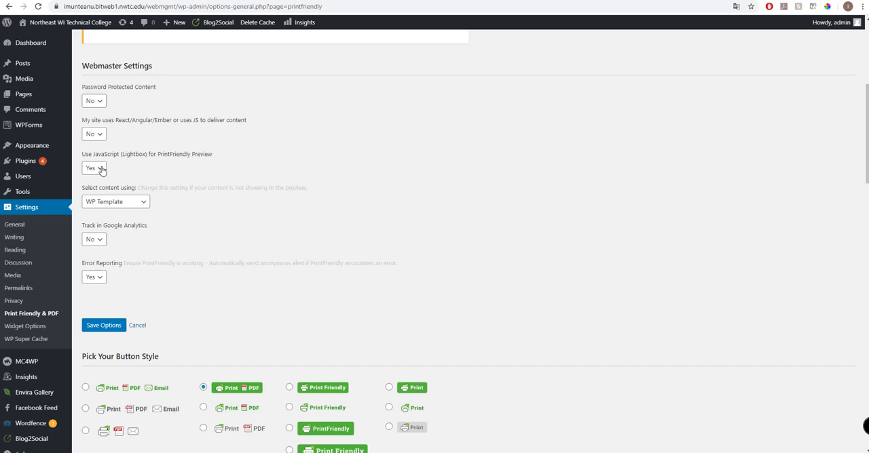
mouse_move(123, 160)
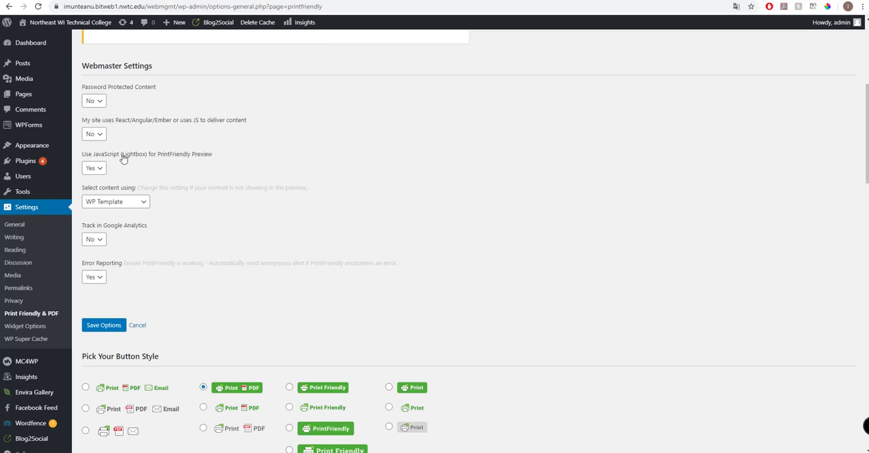
mouse_move(201, 157)
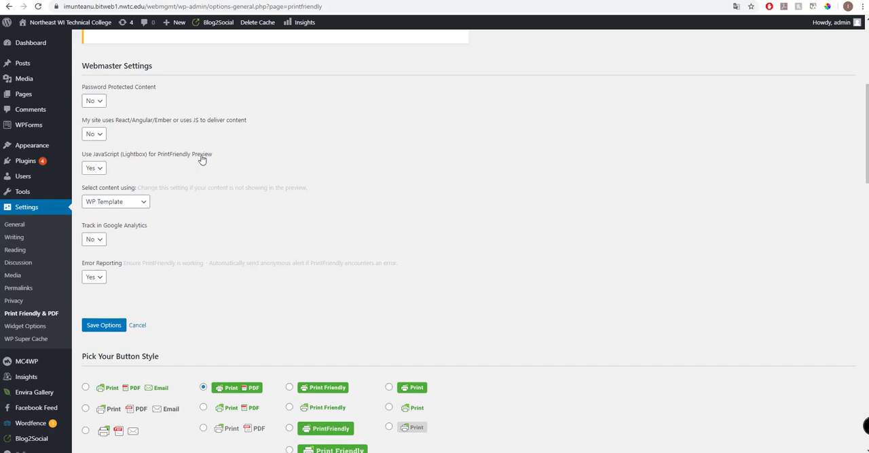
scroll(down, 3)
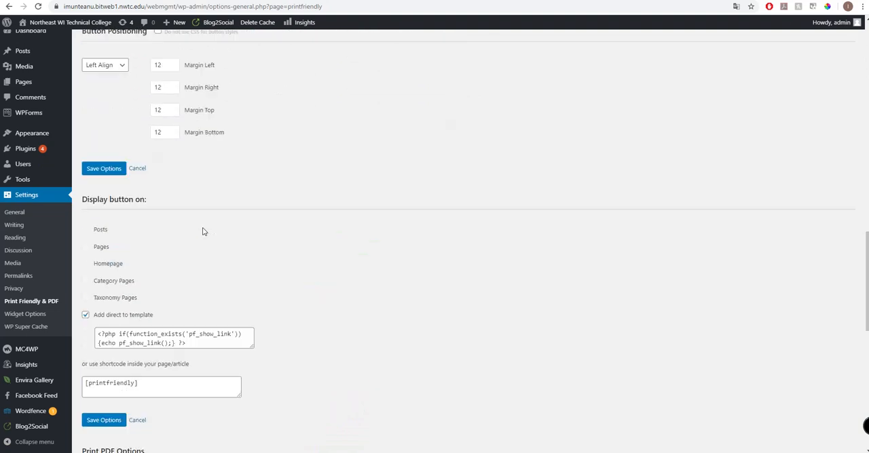
- Keep PDF images at Full Size in Print PDF Options and save the plugin settings
scroll(down, 3)
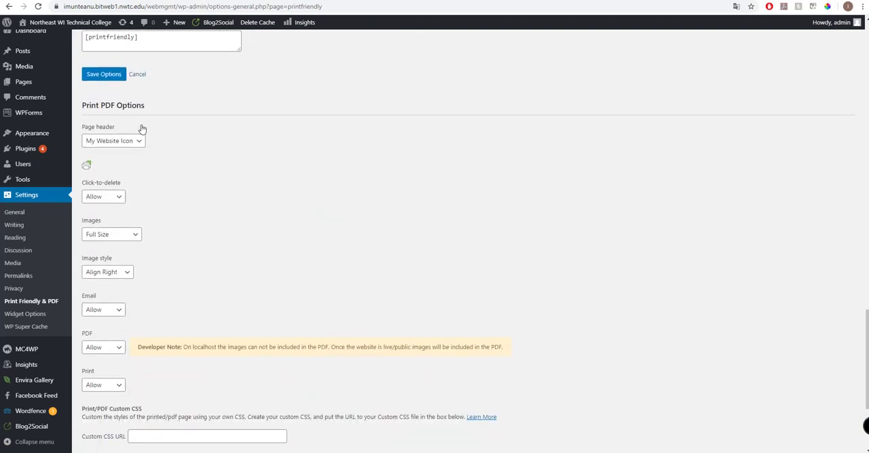
scroll(down, 3)
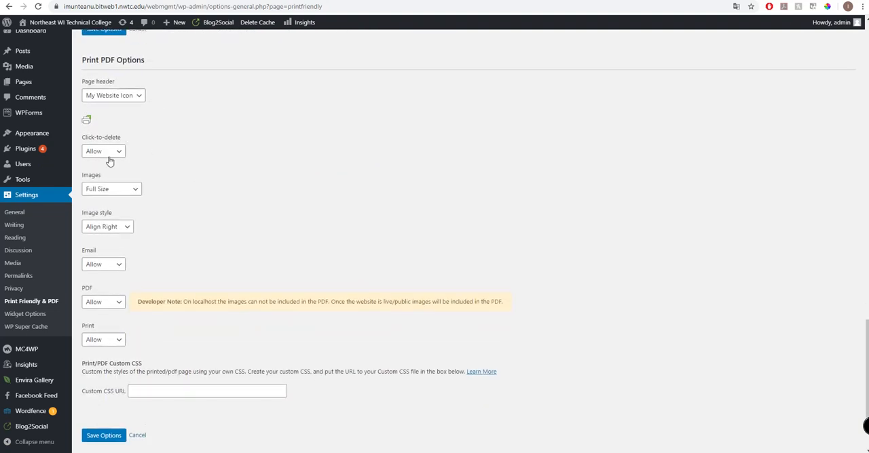
click(111, 189)
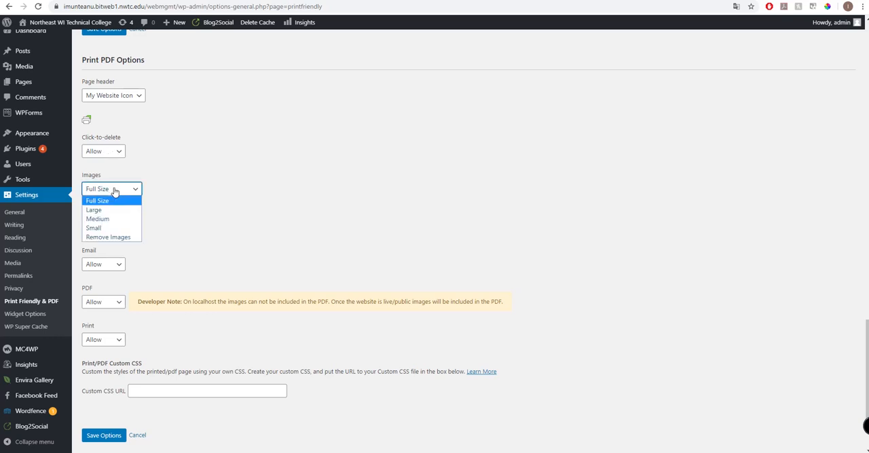
click(98, 201)
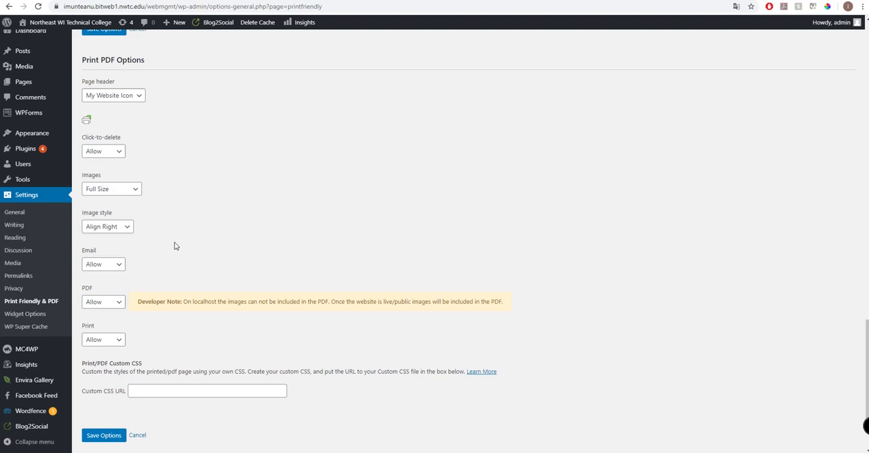
click(103, 302)
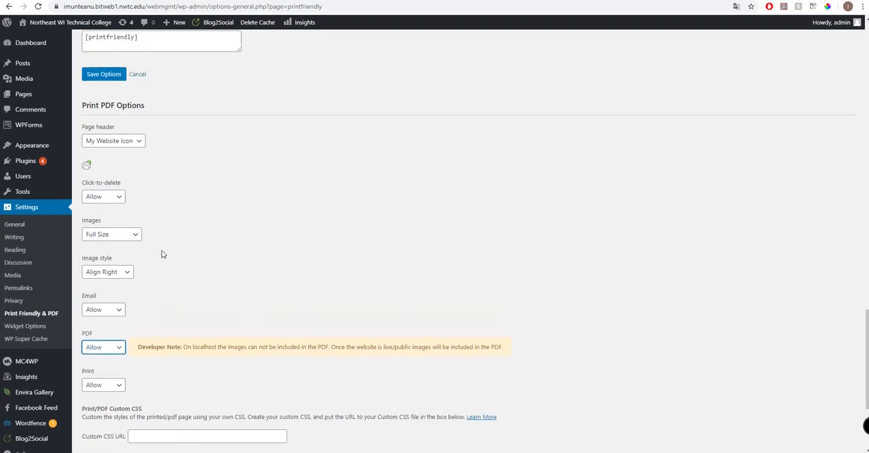
scroll(up, 3)
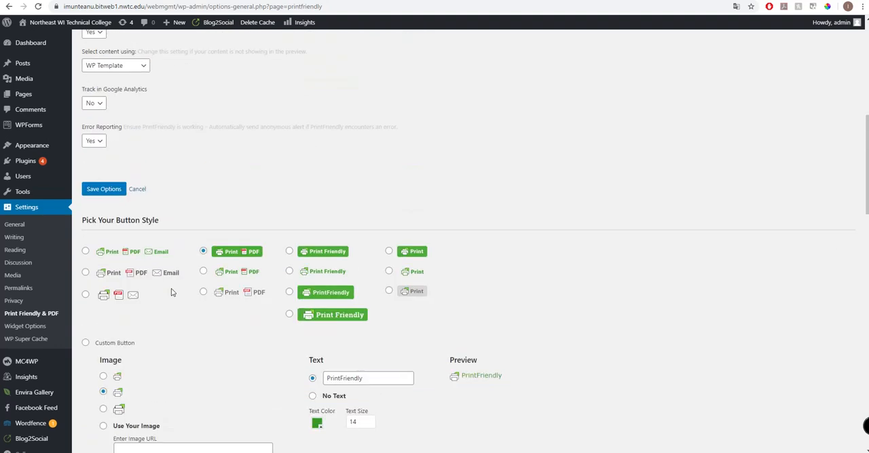
click(103, 189)
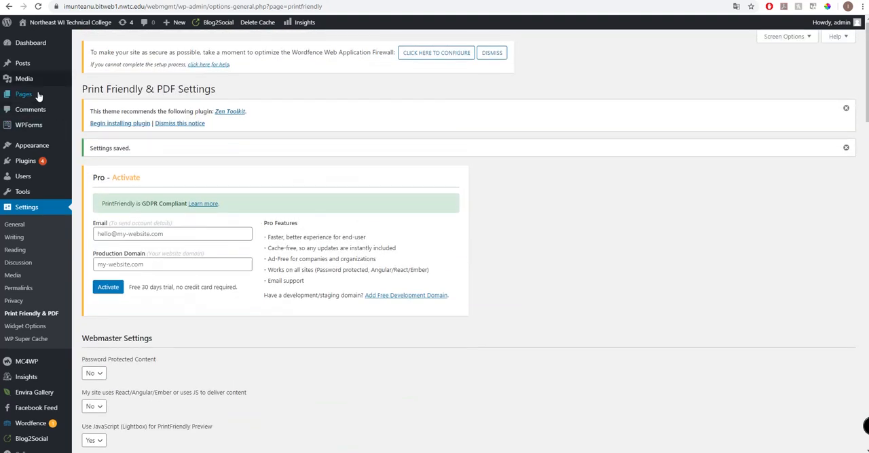
- Open the 6 Key Metrics post for editing from All Posts
click(22, 62)
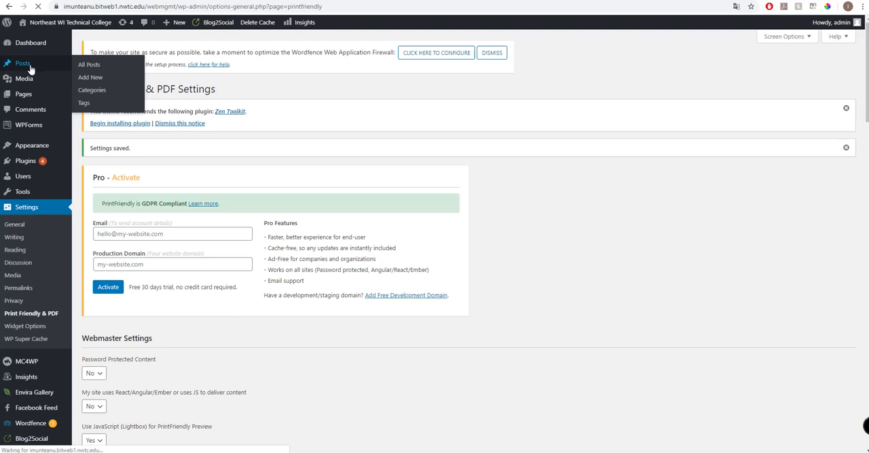
click(89, 65)
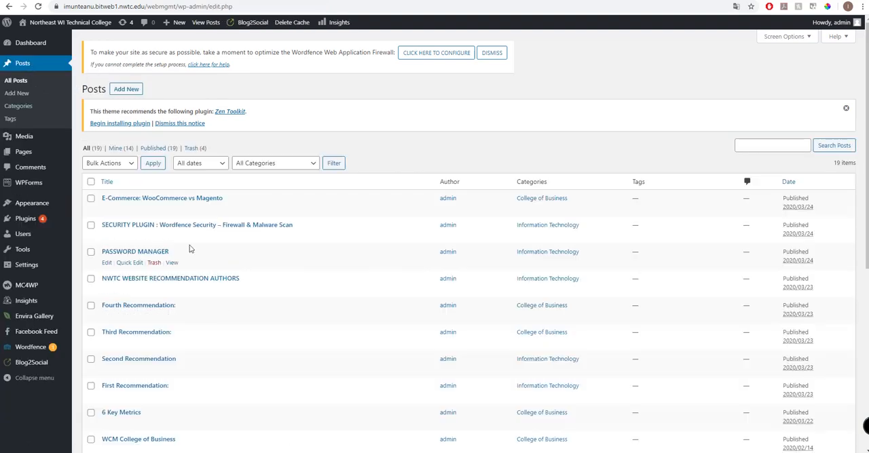
mouse_move(109, 423)
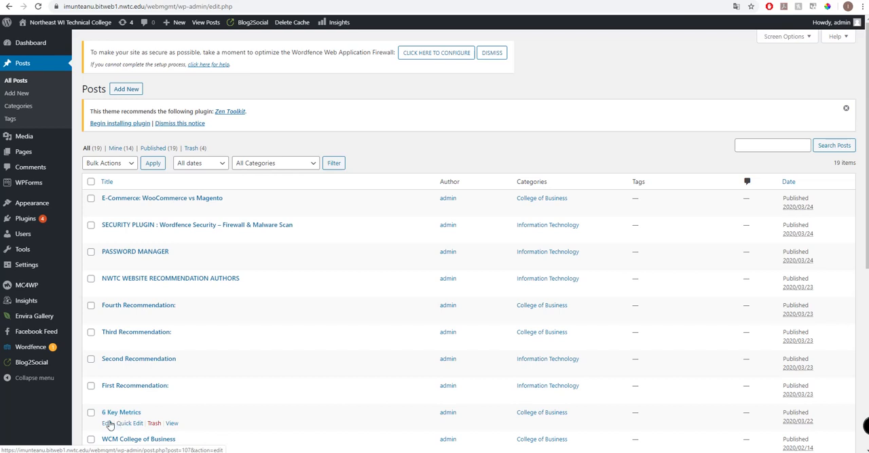
click(103, 424)
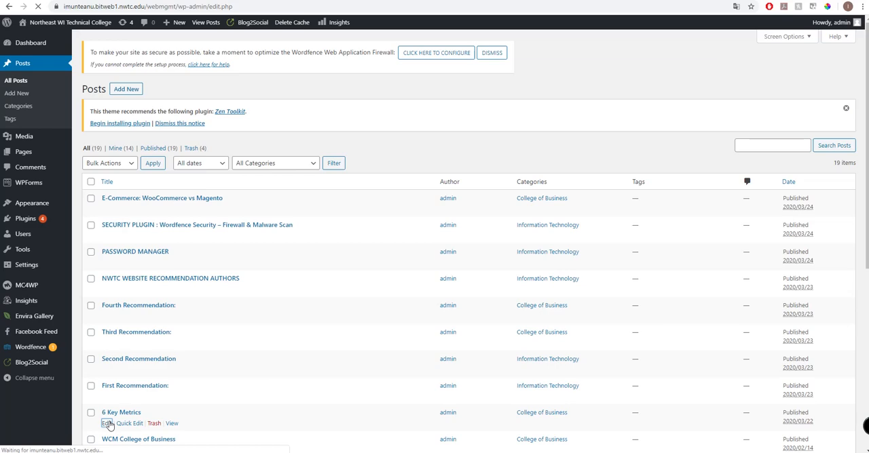
click(106, 424)
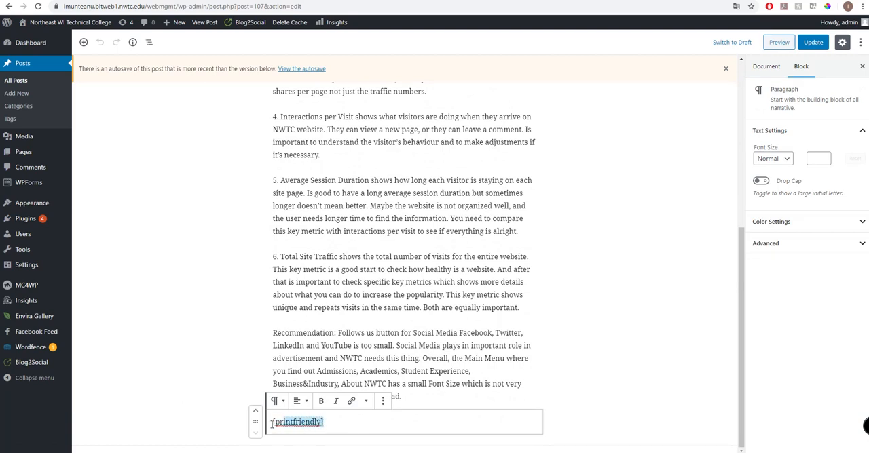
- Update the 6 Key Metrics post and view it on the live site
click(326, 422)
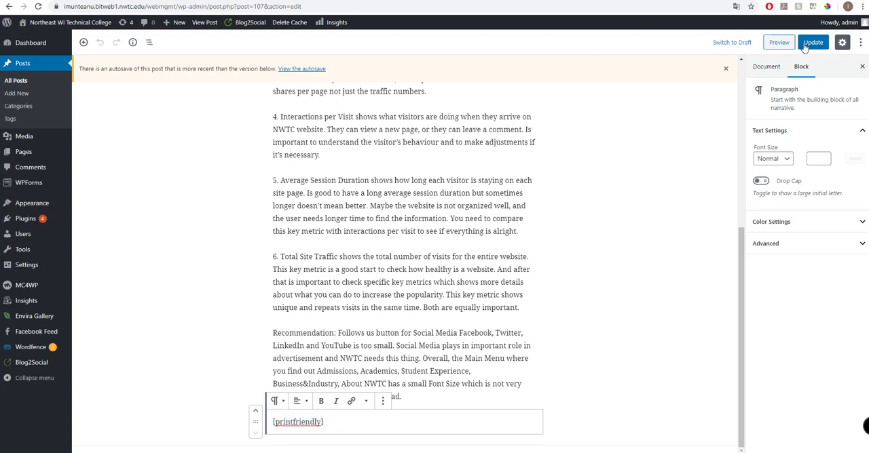
click(813, 43)
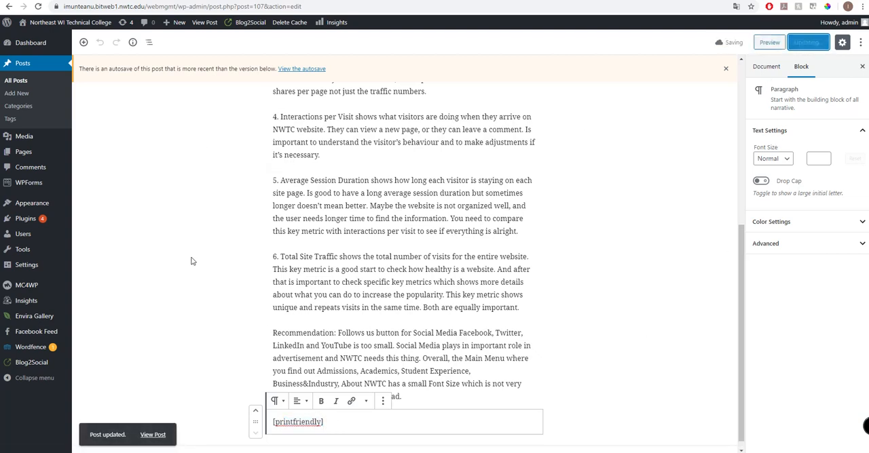
click(152, 435)
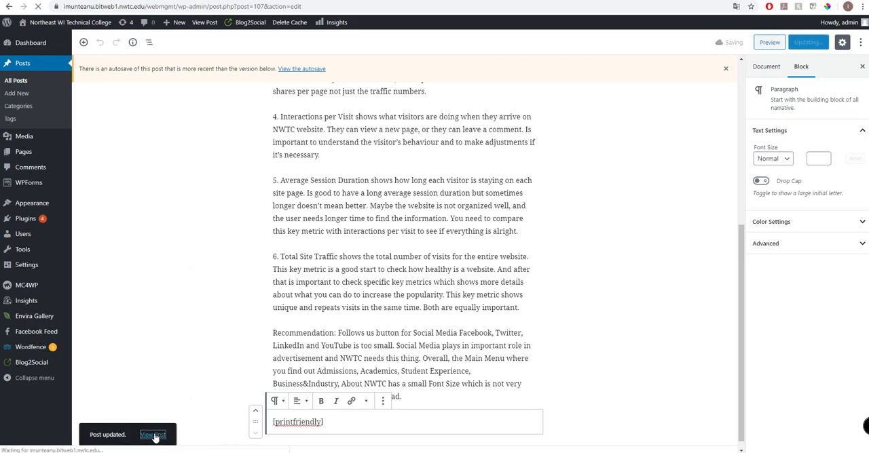
click(152, 435)
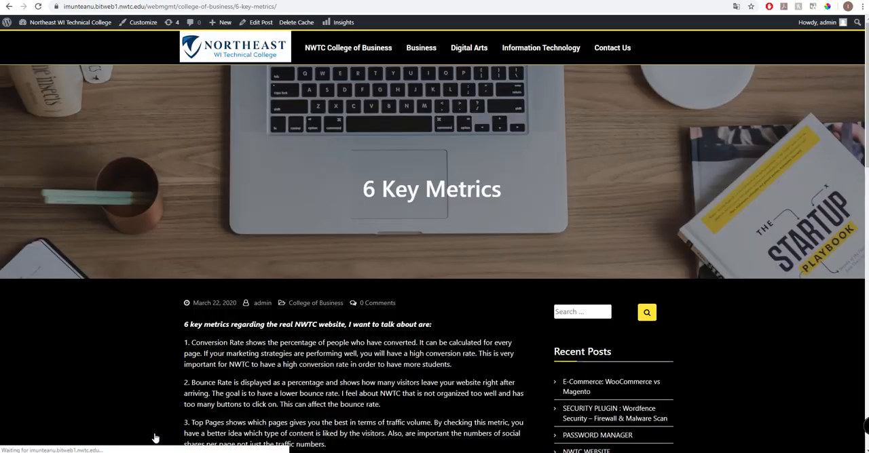
- Use the Print/PDF button below the article to open the PrintFriendly preview
scroll(down, 3)
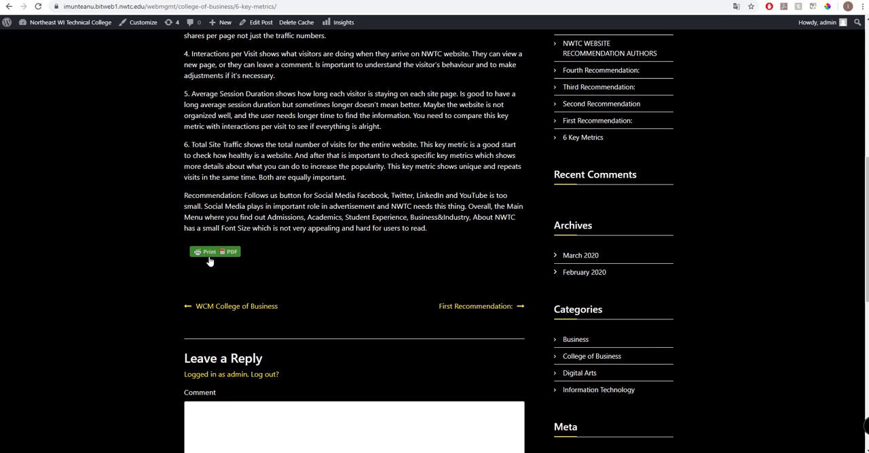
mouse_move(215, 252)
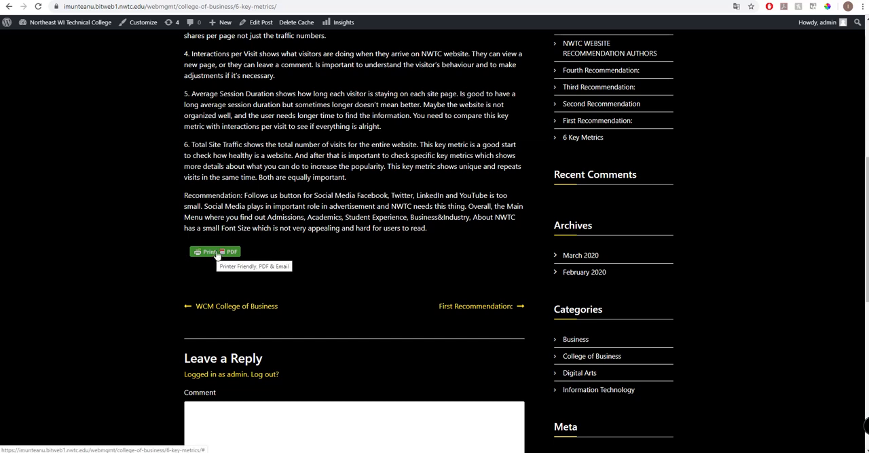
click(214, 253)
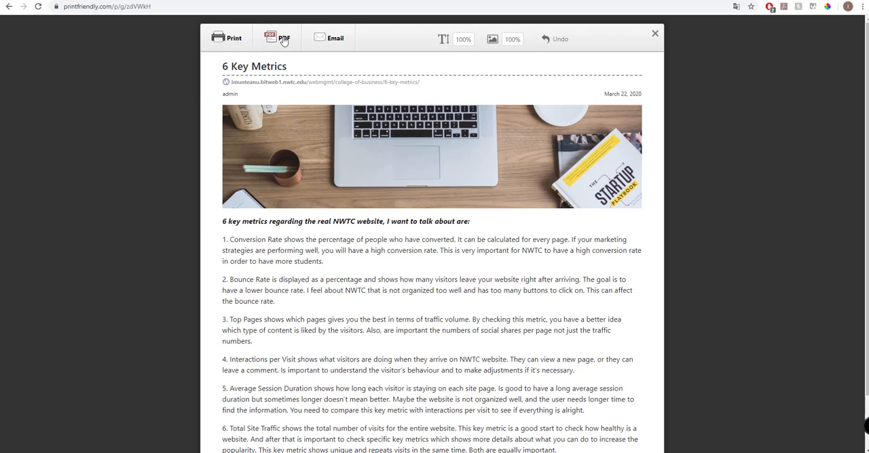
mouse_move(325, 38)
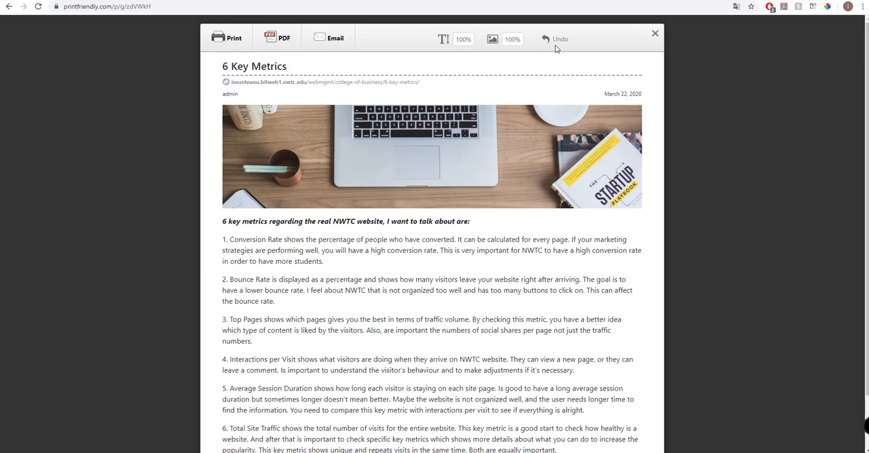
- Scroll through the PrintFriendly preview, close it, and return to the top of the post
scroll(down, 3)
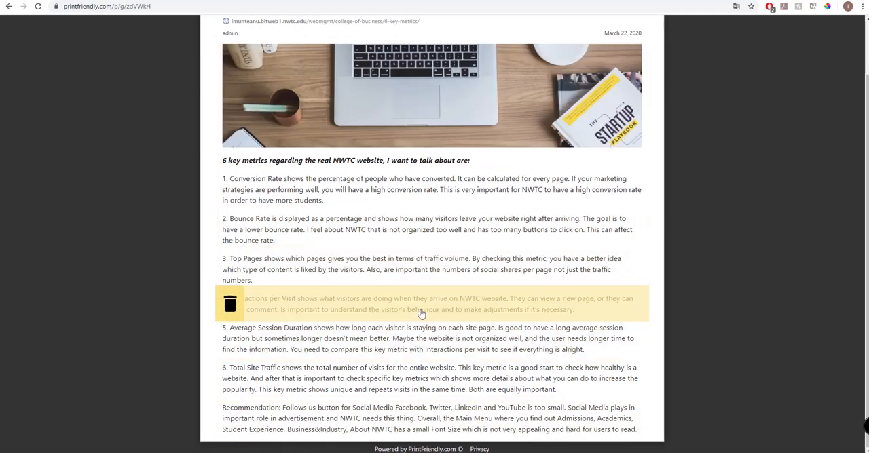
scroll(up, 3)
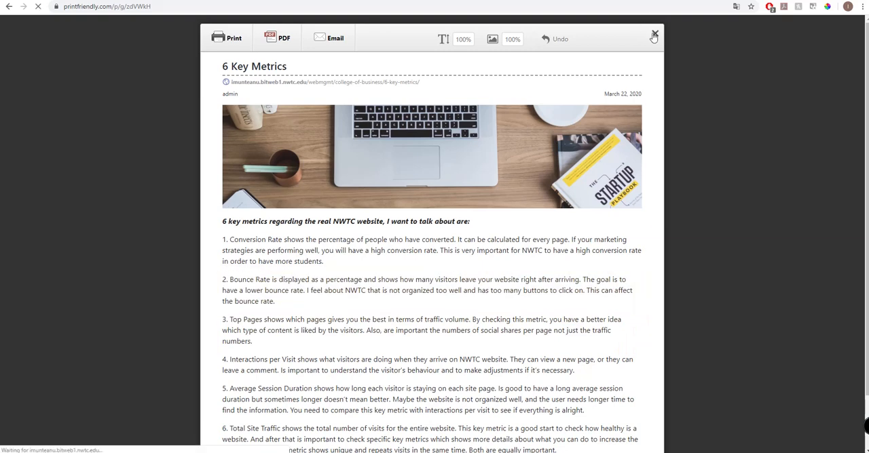
click(653, 37)
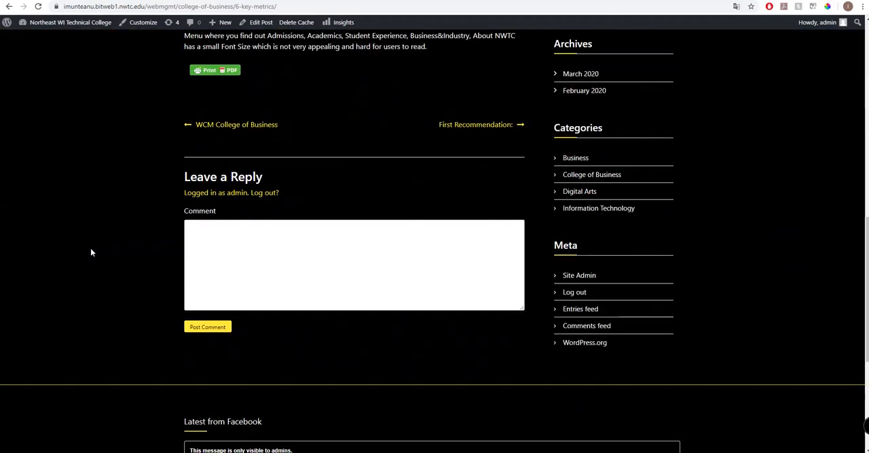
scroll(up, 3)
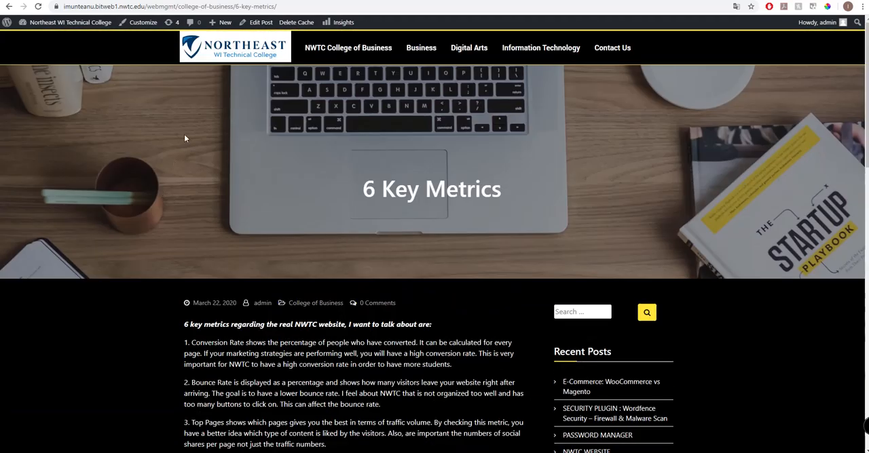